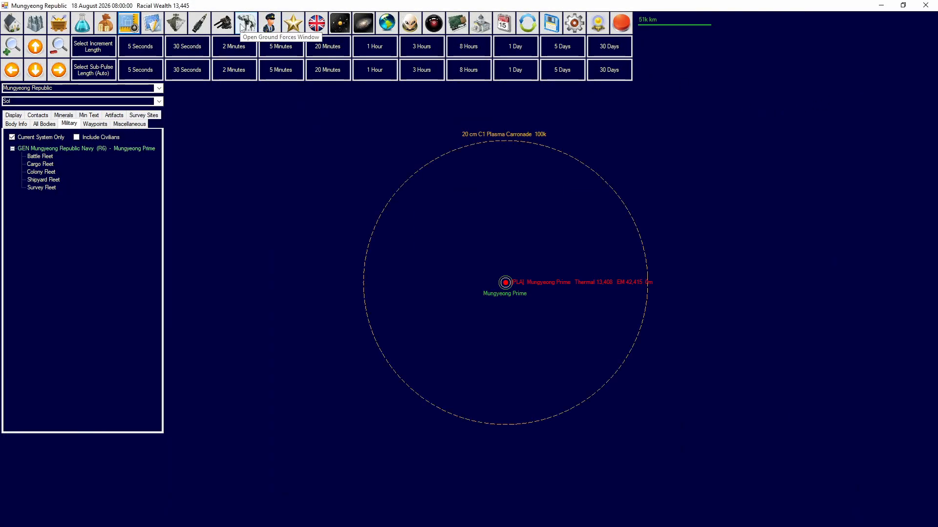
Open the Ground Forces window from the main toolbar
{"action": "left_click", "coordinate": [245, 23]}
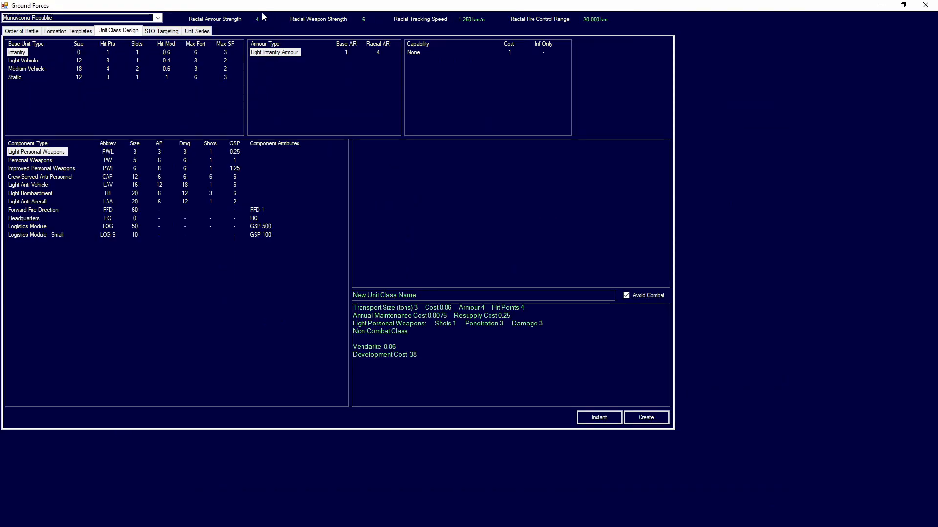
{"action": "mouse_move", "coordinate": [277, 28]}
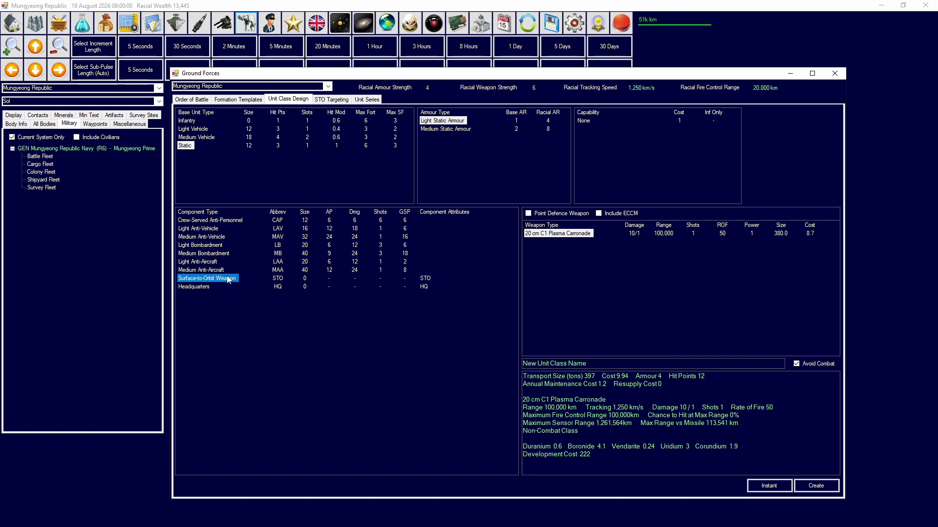
{"action": "left_click", "coordinate": [185, 146]}
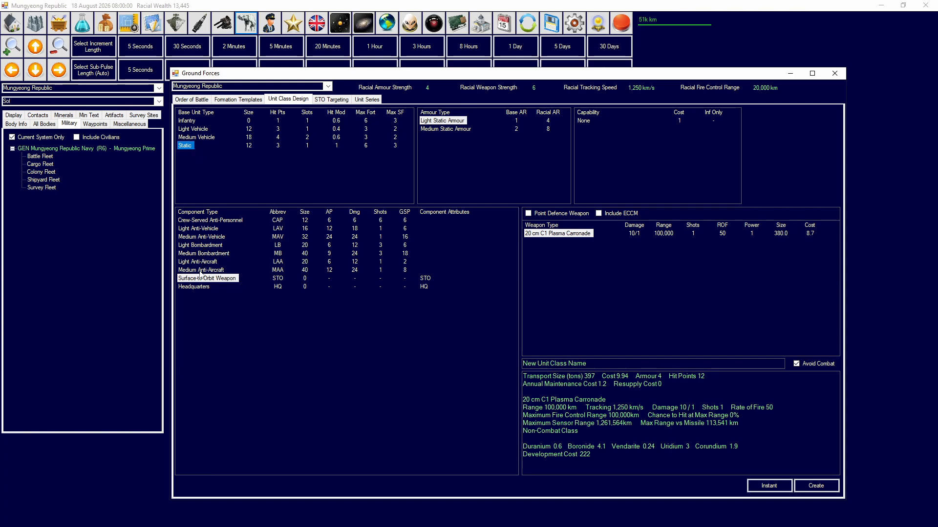
{"action": "left_click", "coordinate": [208, 278]}
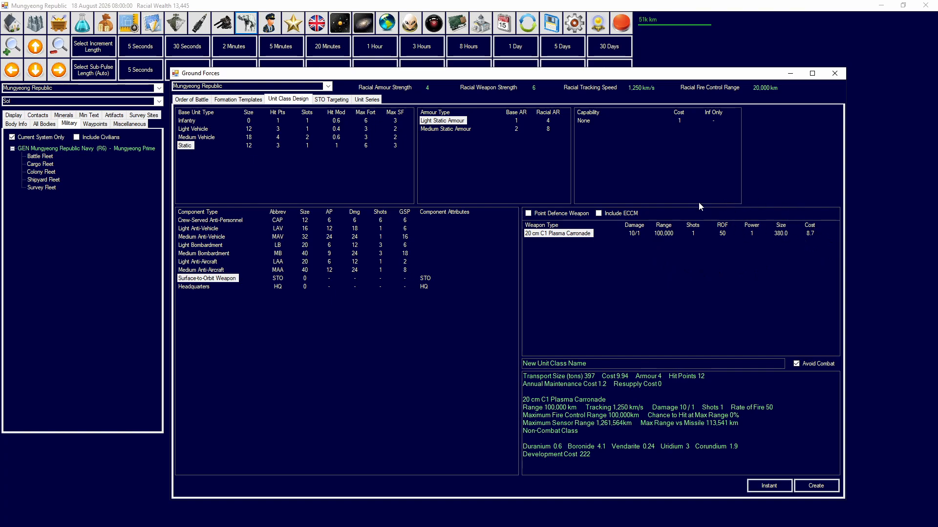
Double-click in the static plasma carronade STO design, leaving it unchanged at 9.94 cost
{"action": "double_click", "coordinate": [623, 415]}
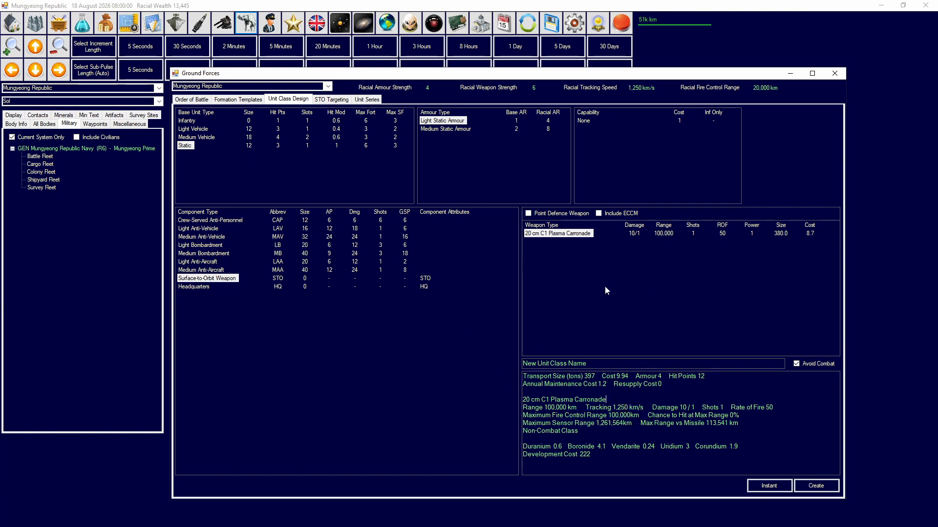
Show the four Mungyeong Prime plasma carronade STO formations targeting random ships
{"action": "left_click", "coordinate": [331, 99]}
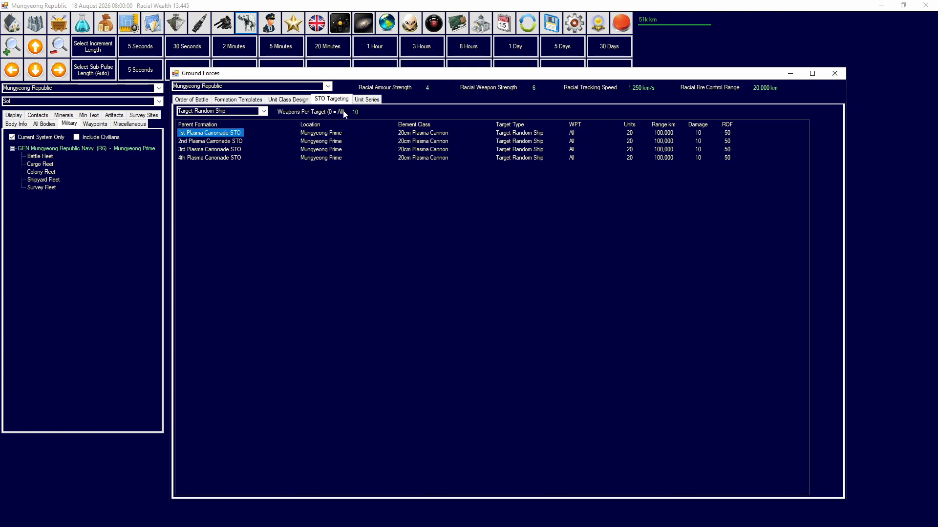
{"action": "left_click", "coordinate": [833, 73]}
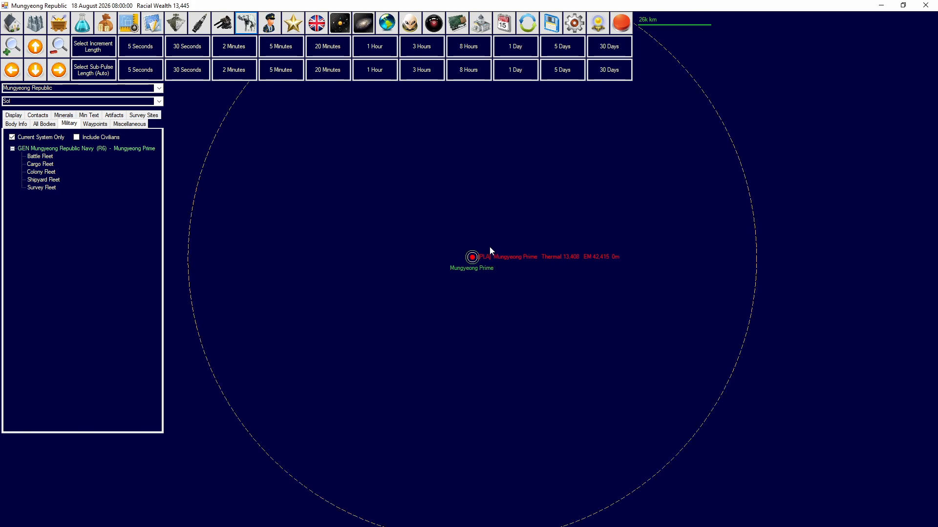
{"action": "mouse_move", "coordinate": [528, 247]}
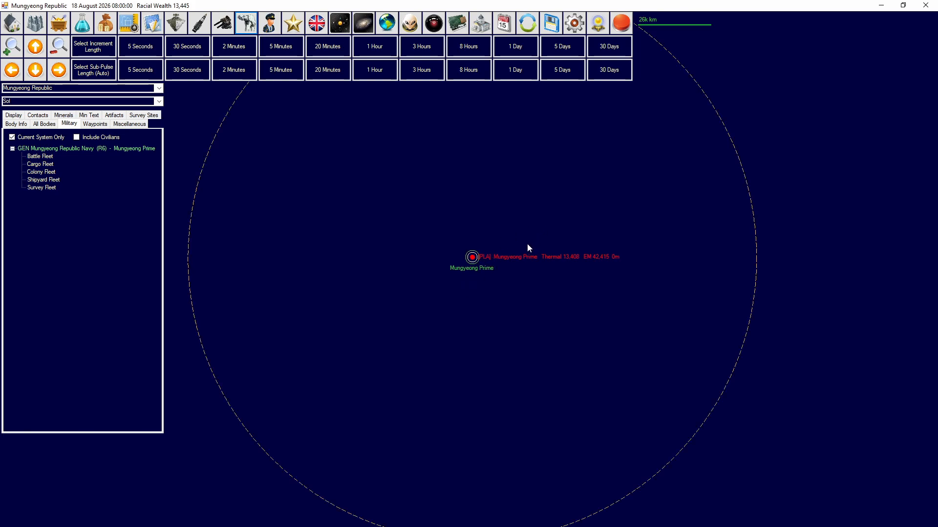
{"action": "left_click", "coordinate": [157, 88]}
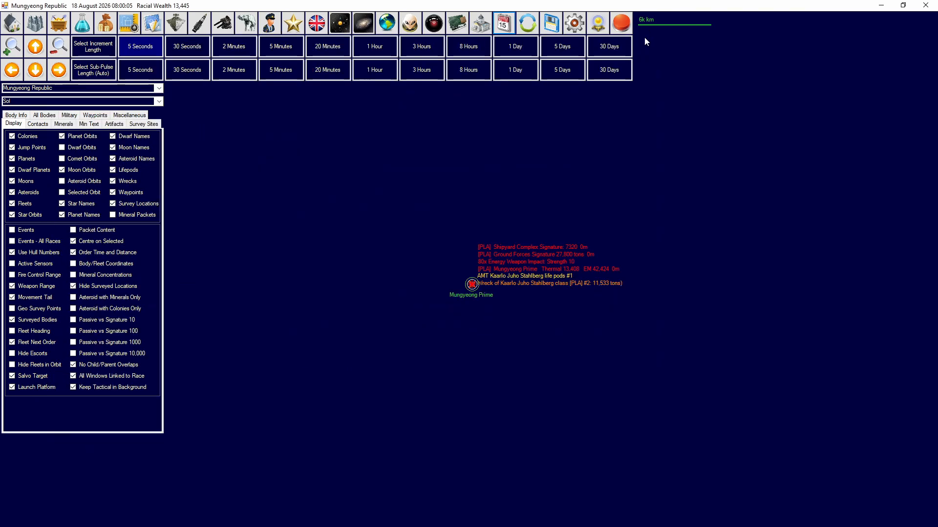
Reopen Ground Forces listing Mungyeong Prime's HQs, warstock and carronade STOs
{"action": "left_click", "coordinate": [245, 22]}
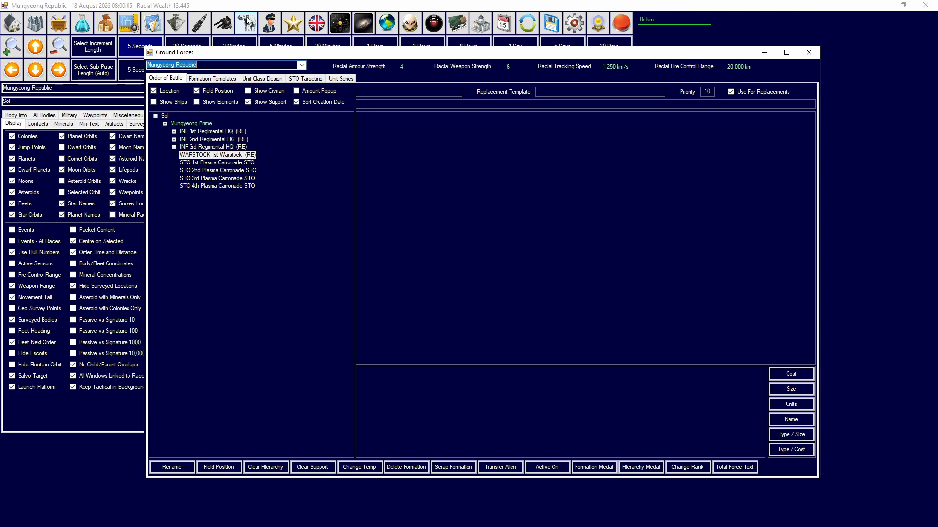
Go to Unit Class Design, then open a formation's empty Award Medal window
{"action": "left_click", "coordinate": [261, 78]}
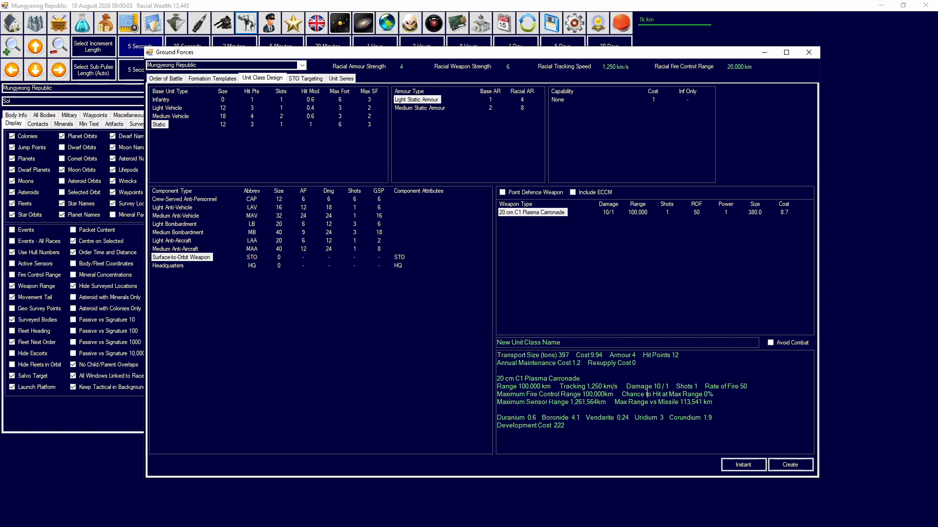
{"action": "left_click", "coordinate": [592, 467]}
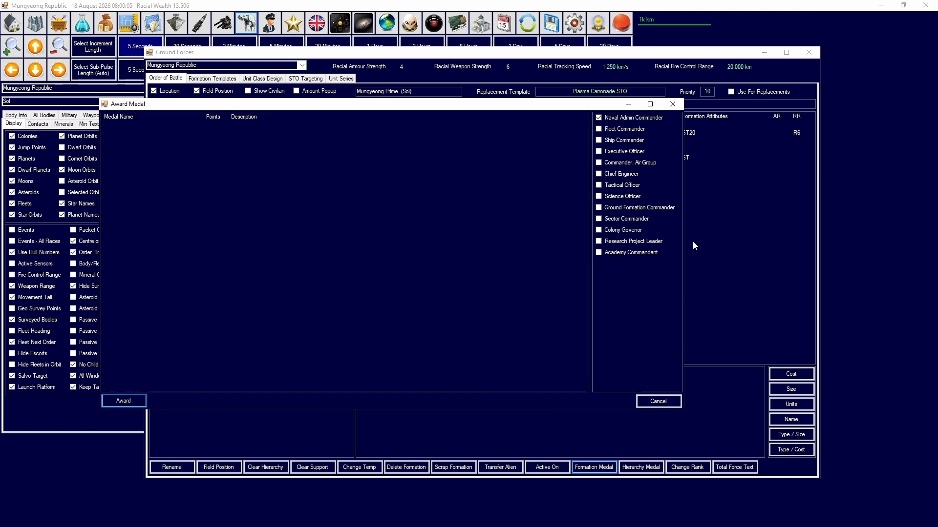